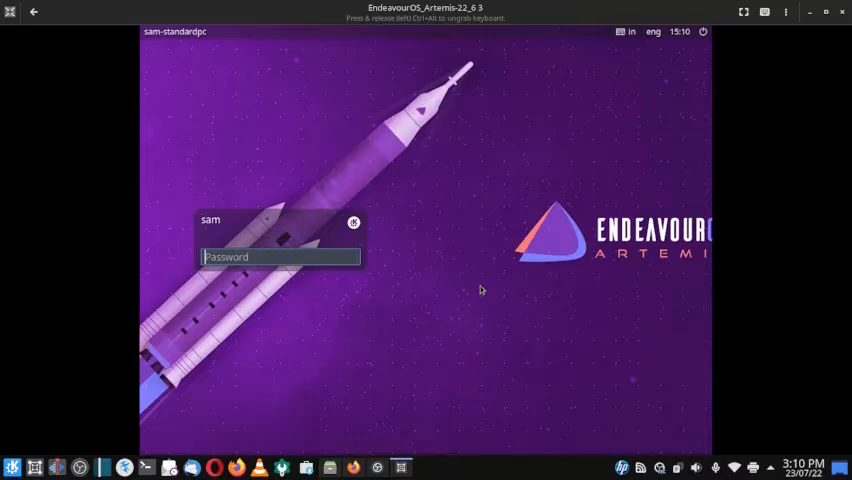
mouse_move(488, 276)
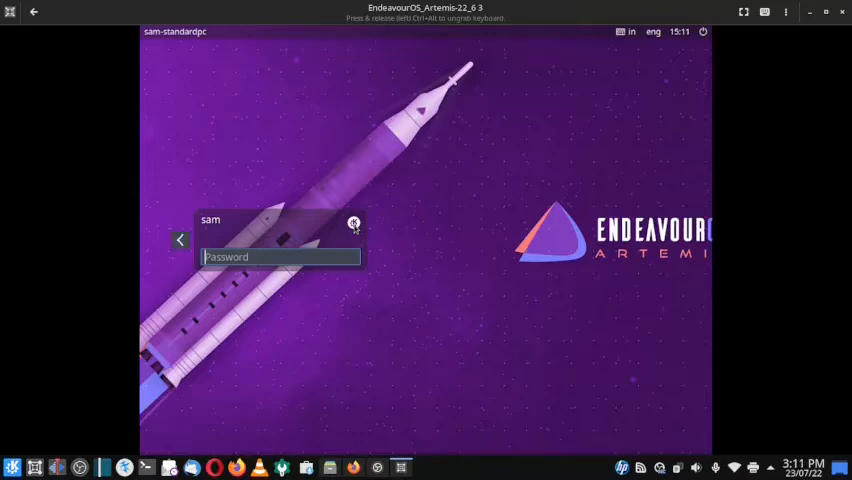
Step: Enter the account password on the SDDM login screen
left_click(352, 222)
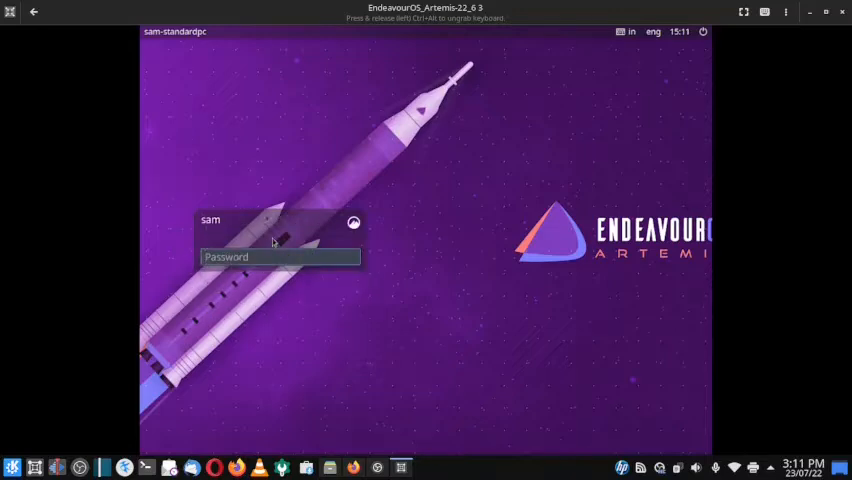
left_click(280, 256)
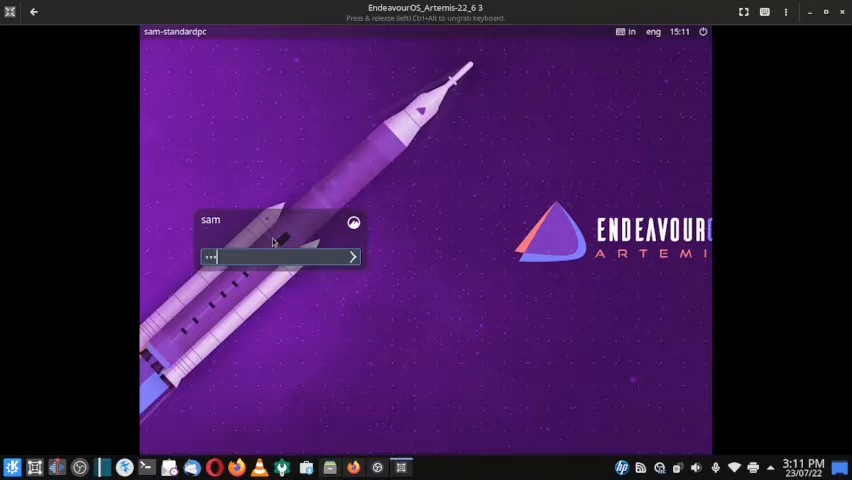
type("password")
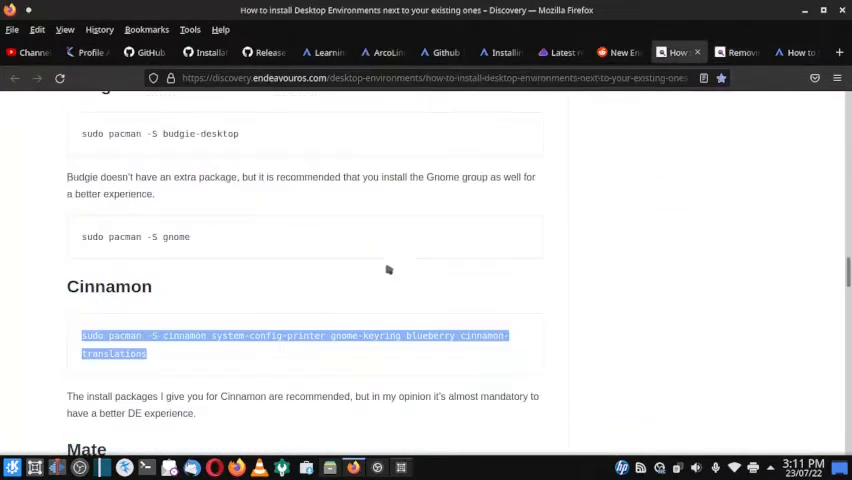
Step: Scroll the desktop-environments guide to the KDE Plasma pacman install commands
scroll("up", 3)
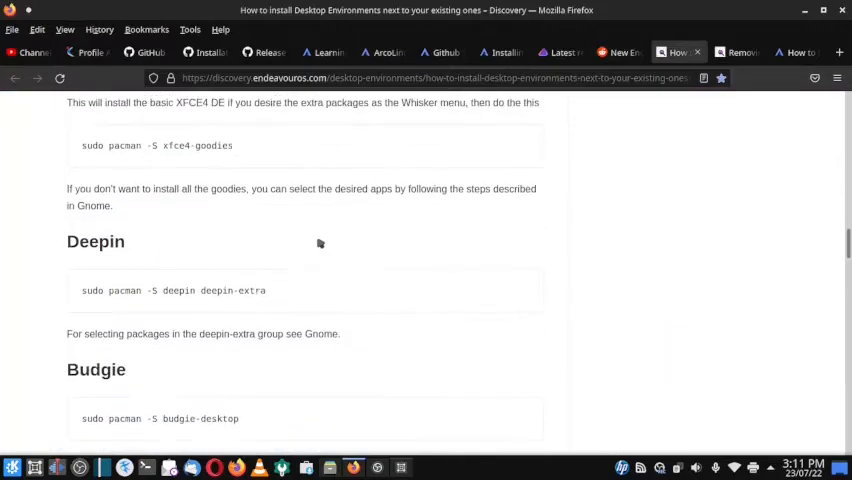
scroll("up", 3)
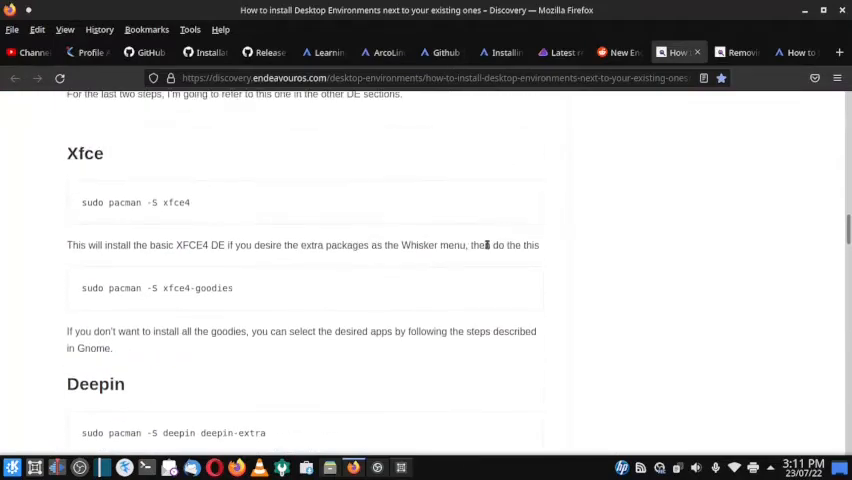
scroll("up", 3)
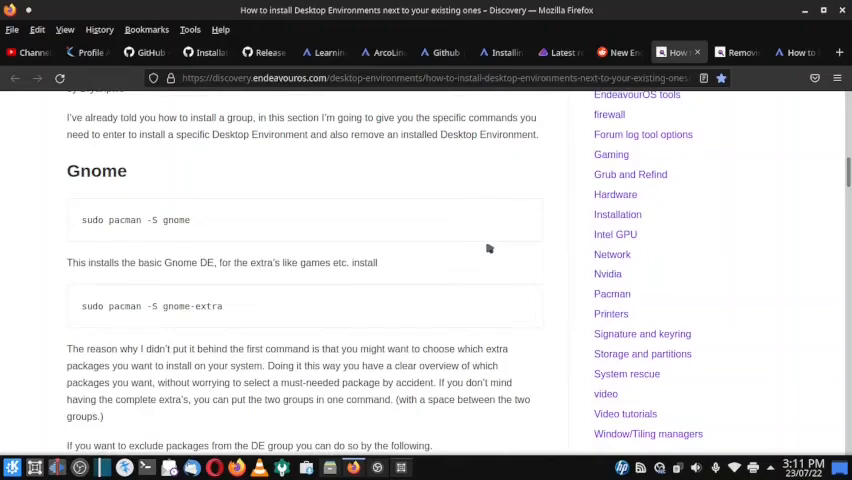
scroll("down", 3)
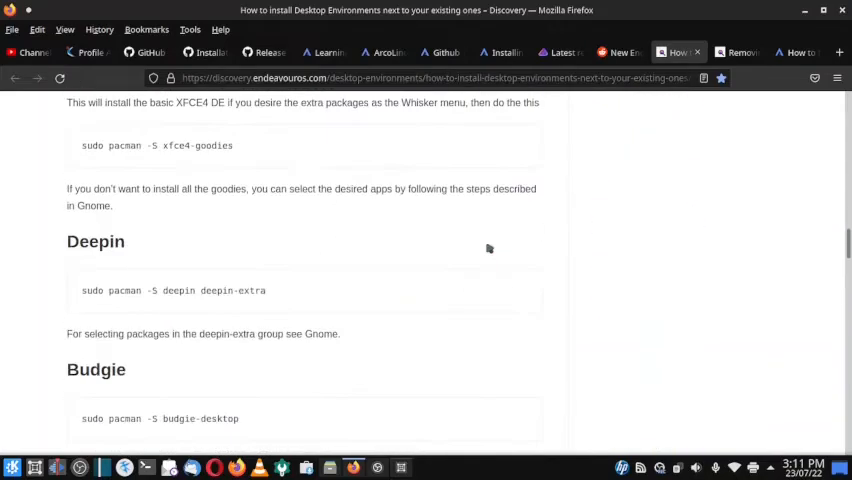
scroll("down", 3)
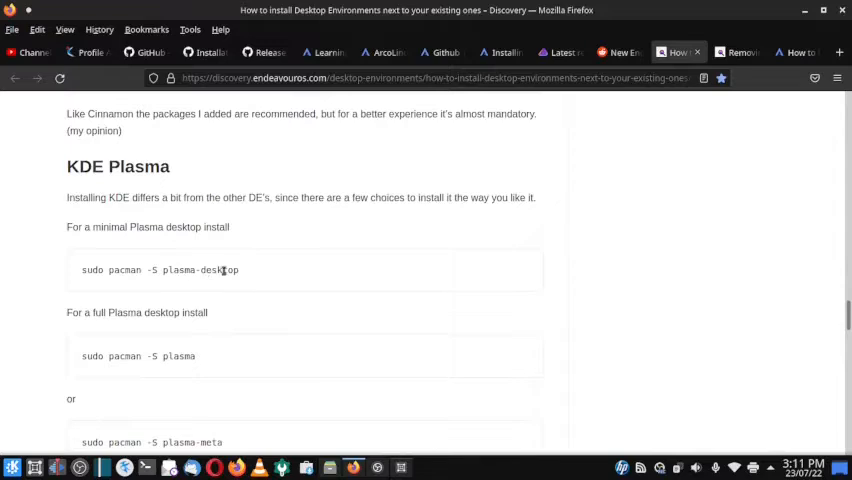
scroll("down", 3)
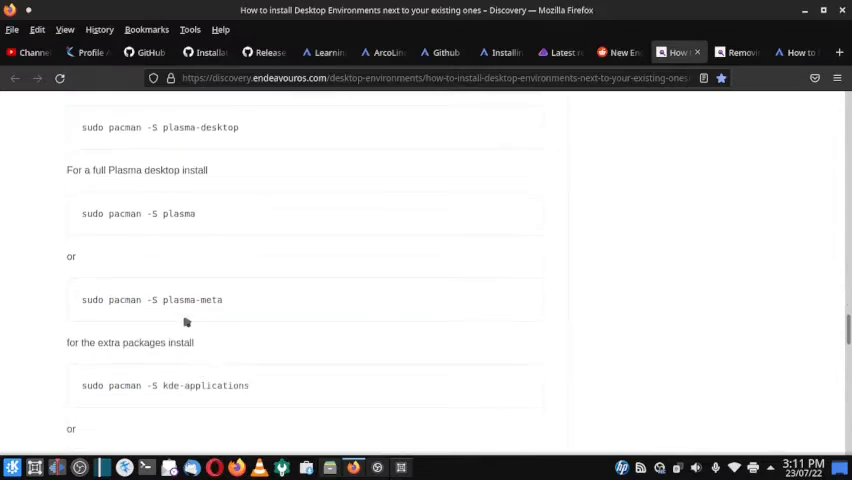
mouse_move(152, 408)
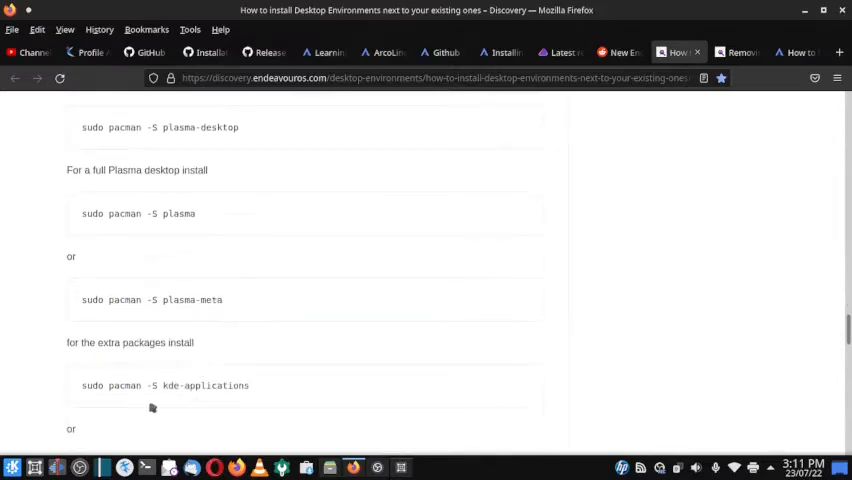
scroll("up", 3)
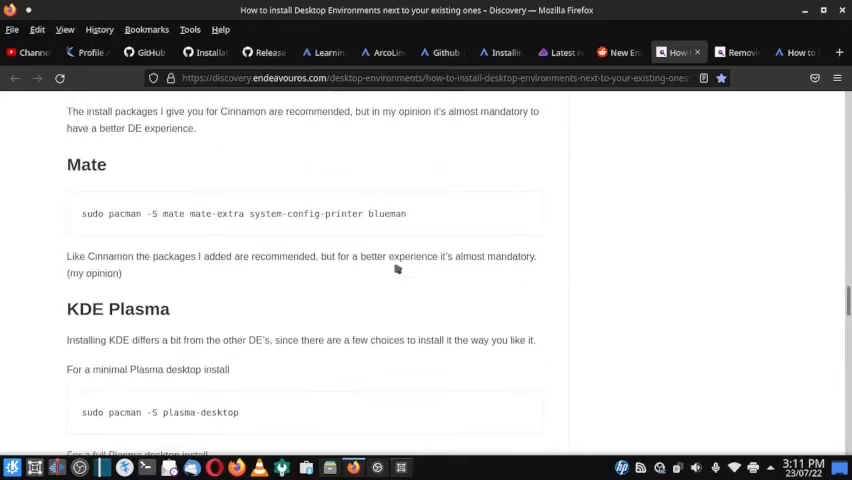
scroll("down", 3)
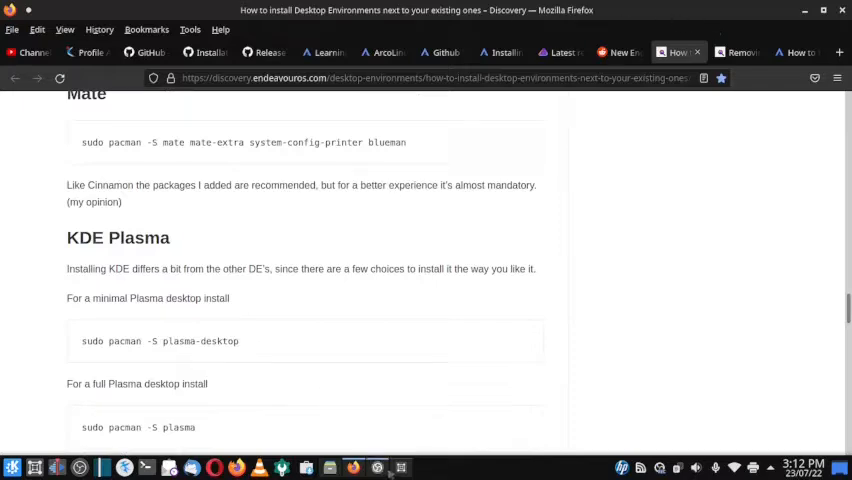
mouse_move(400, 468)
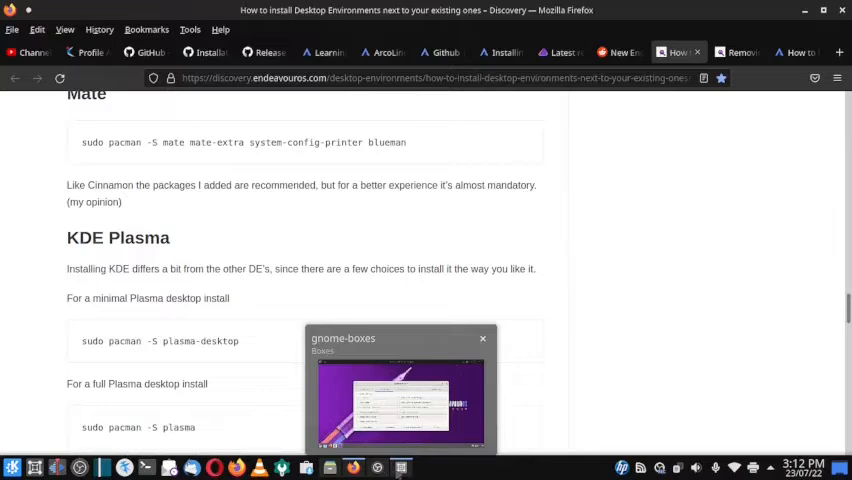
left_click(400, 400)
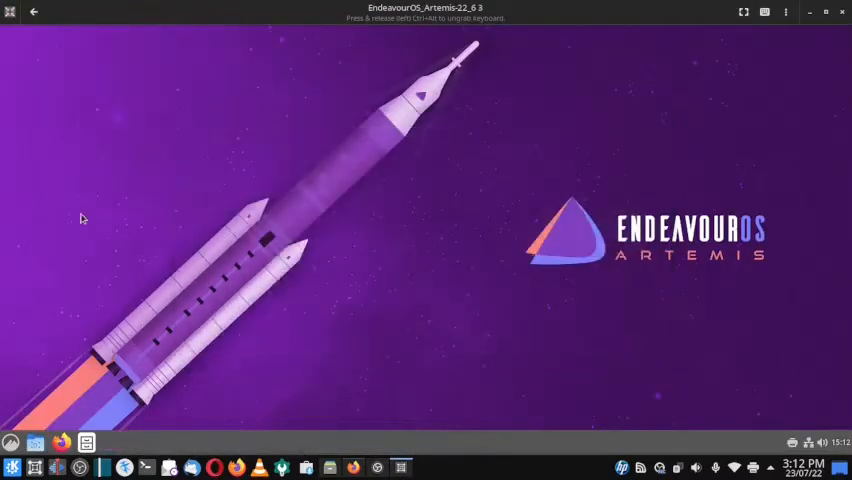
left_click(8, 442)
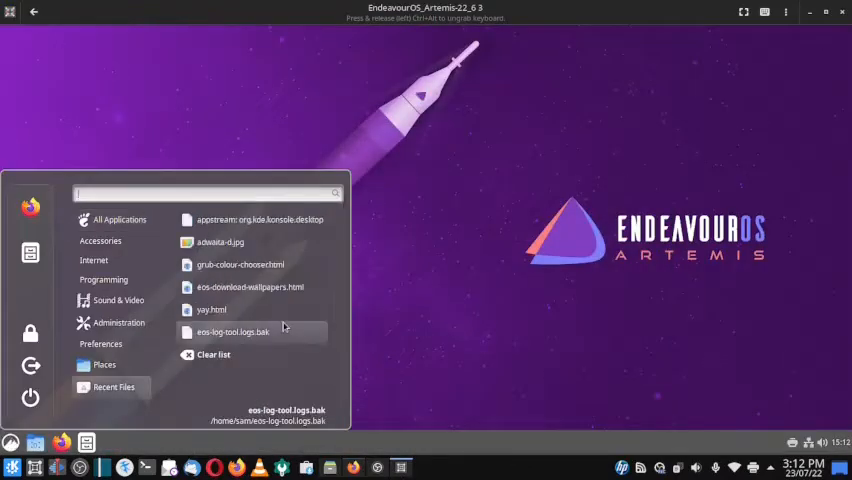
type("ter!")
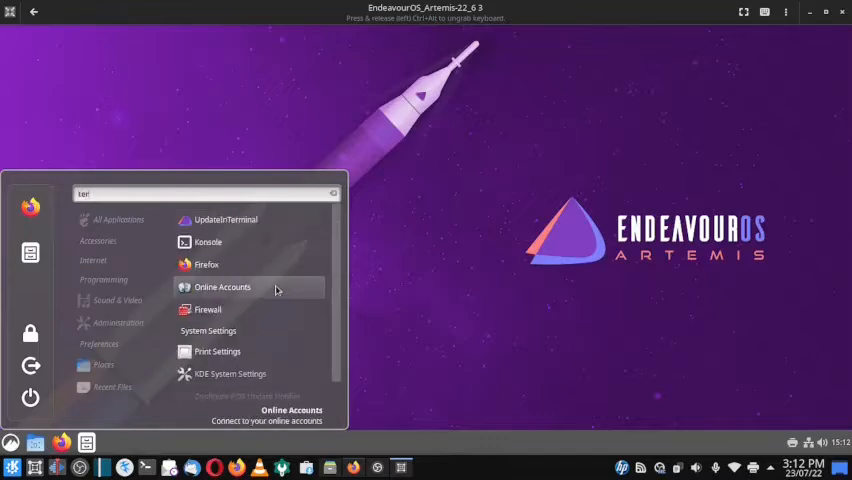
type("mi")
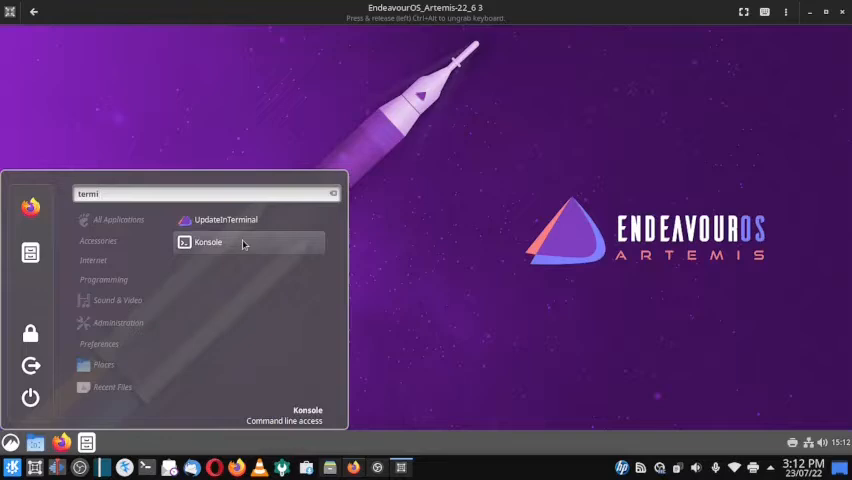
mouse_move(262, 208)
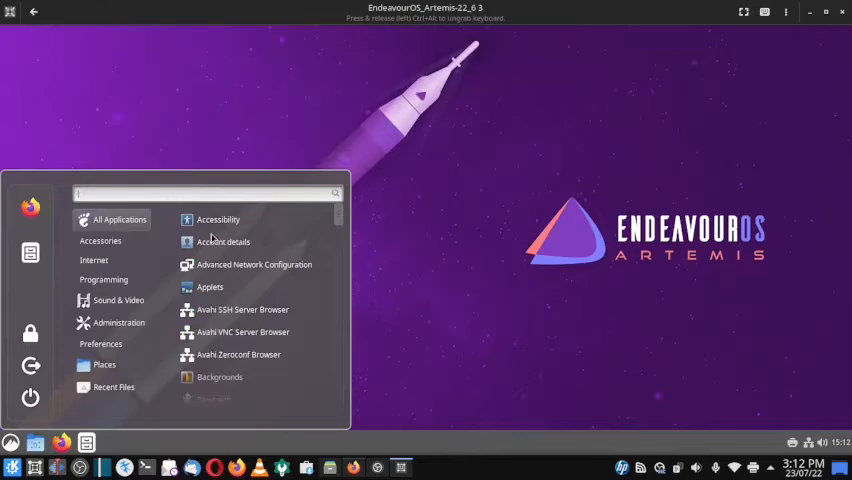
type("ter")
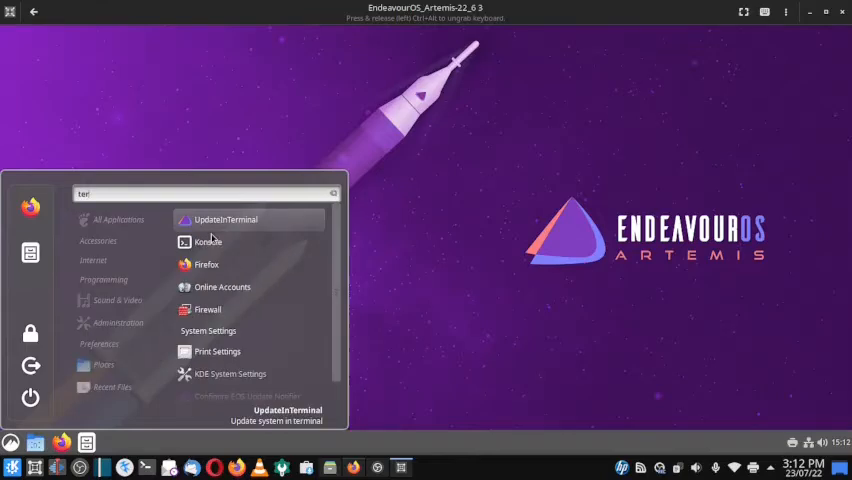
mouse_move(234, 192)
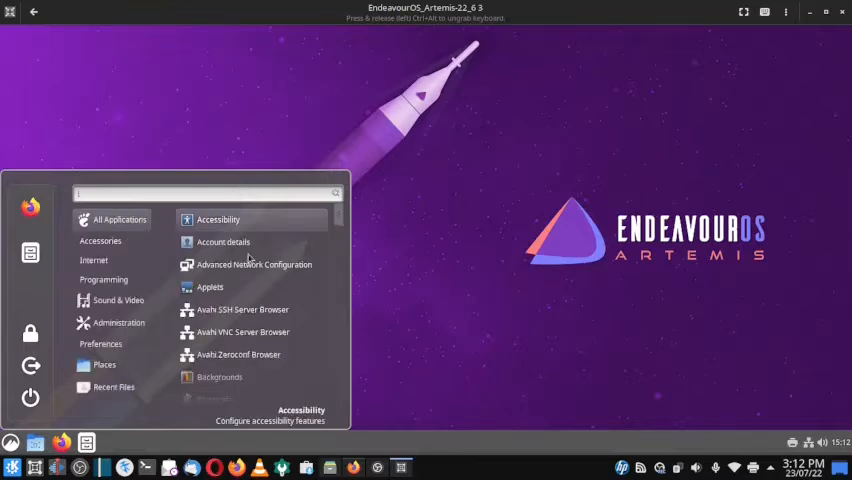
type("ko")
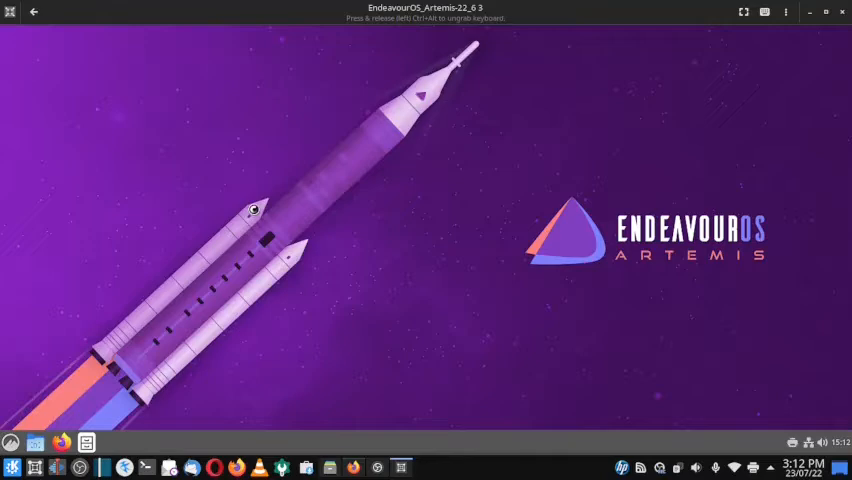
Step: Launch Konsole maximised and enter the command sudo pacman -S gnome-terminal
left_click(112, 442)
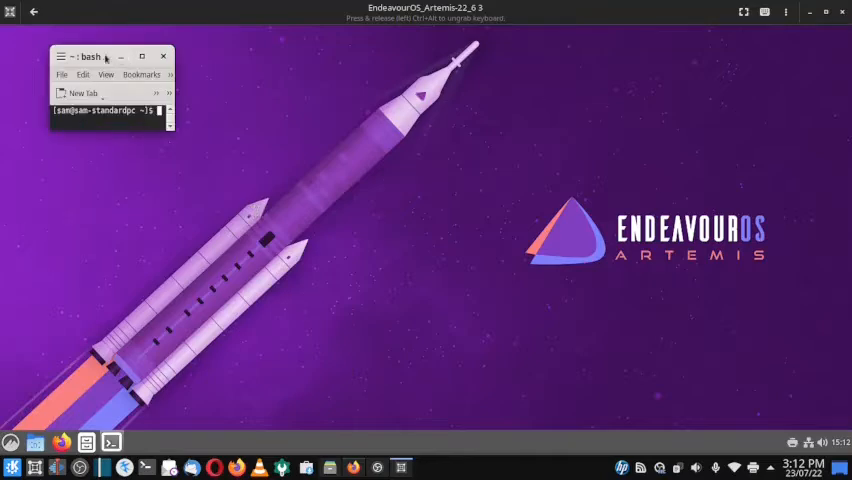
left_click(140, 56)
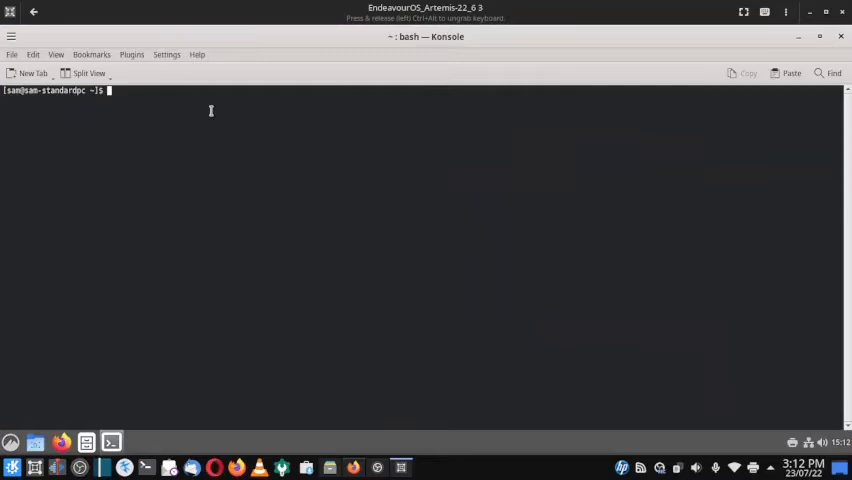
type("su")
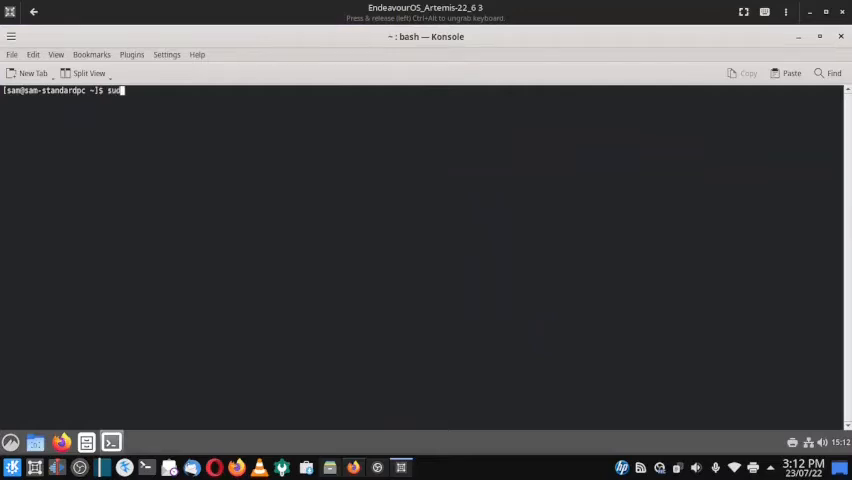
type("do pac")
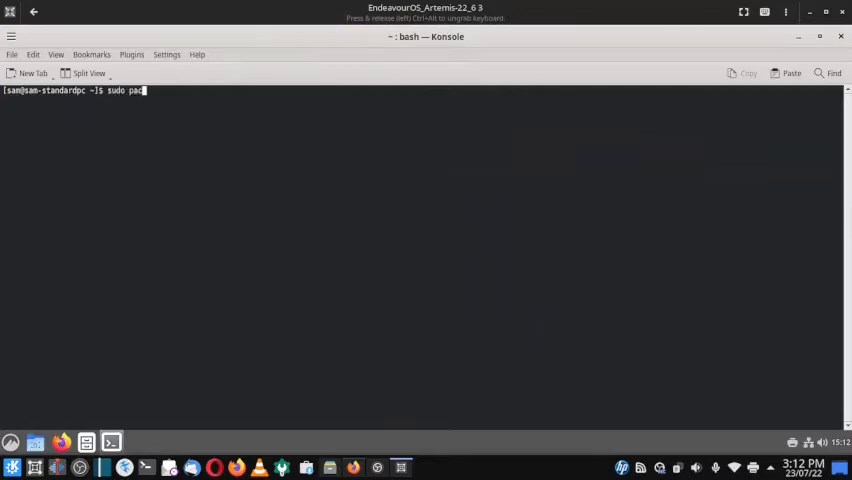
type("man -S")
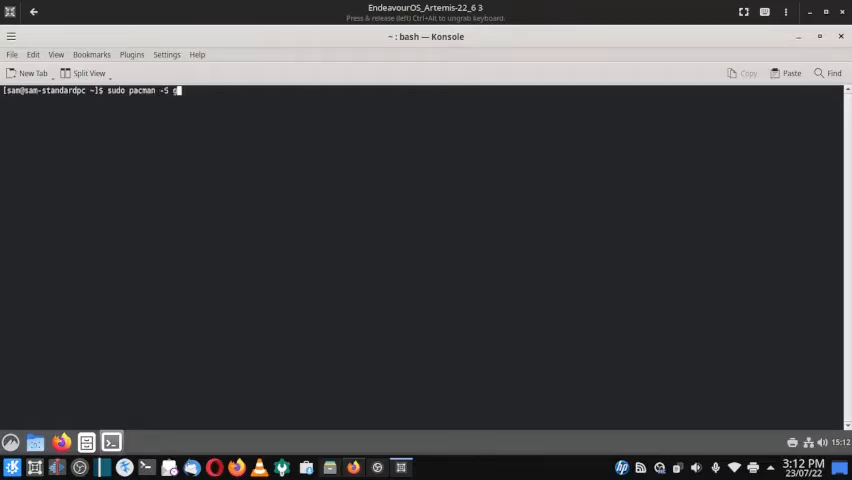
type("gnome-t")
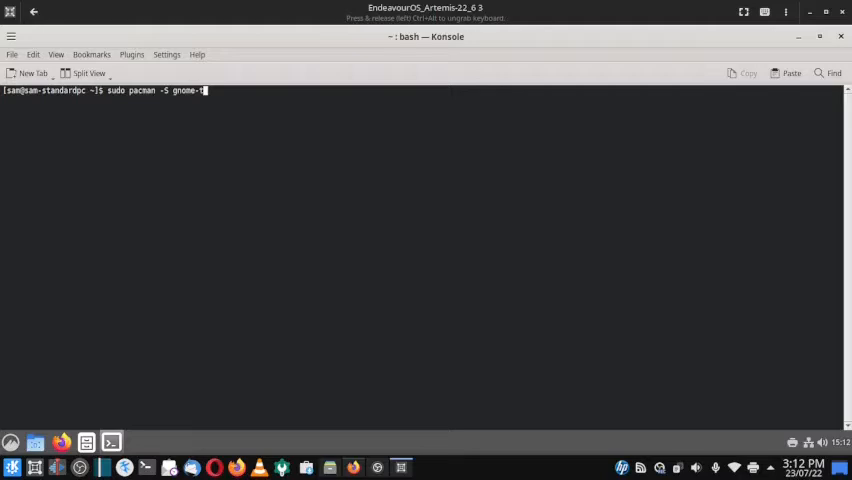
type("erminal")
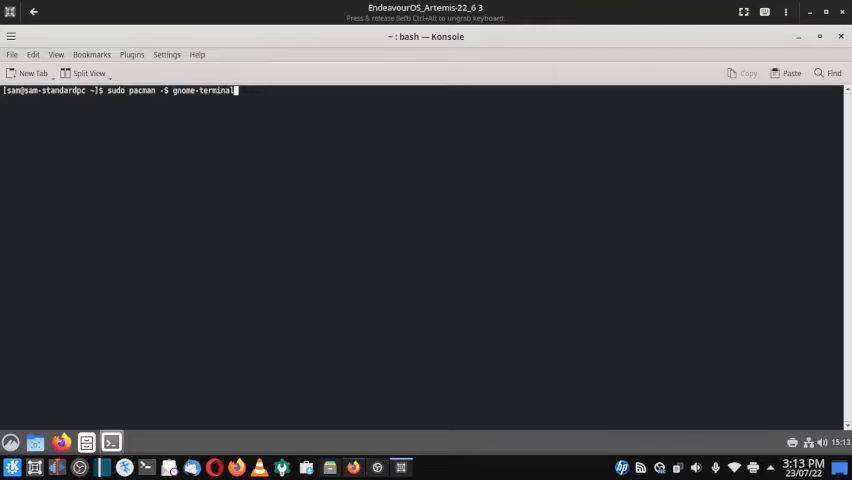
Step: Run the gnome-terminal install, authorise with the password and answer y to proceed
key("Return")
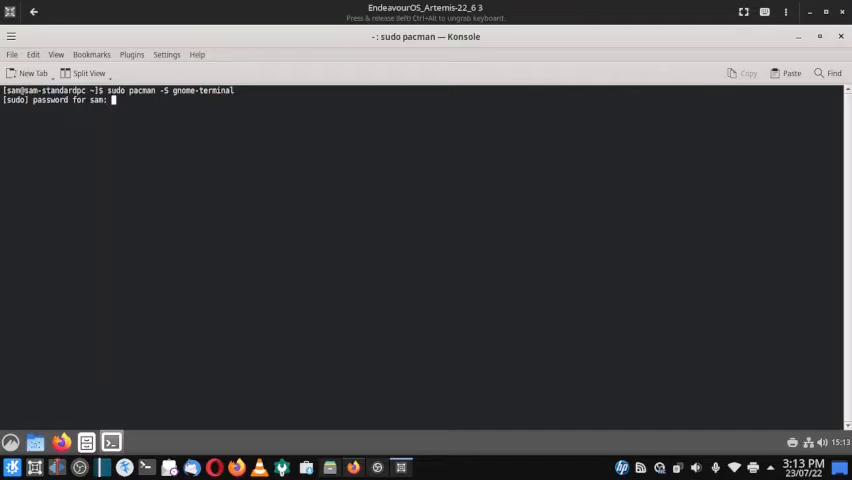
key("Return")
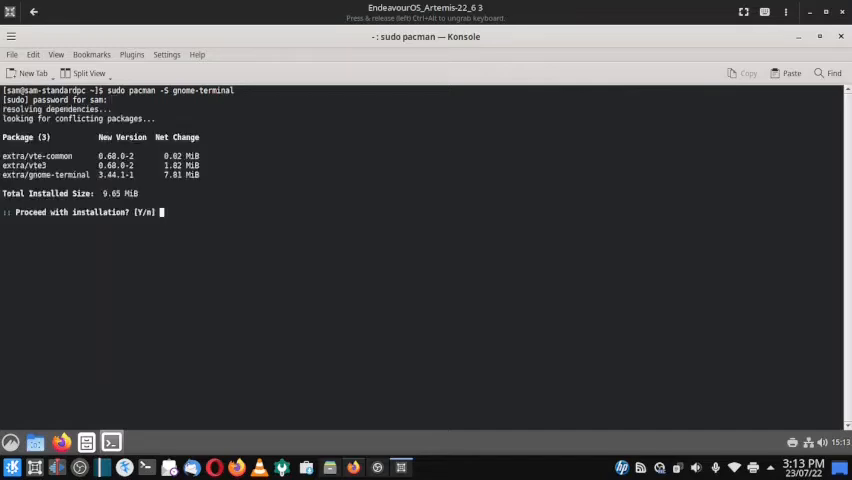
mouse_move(212, 110)
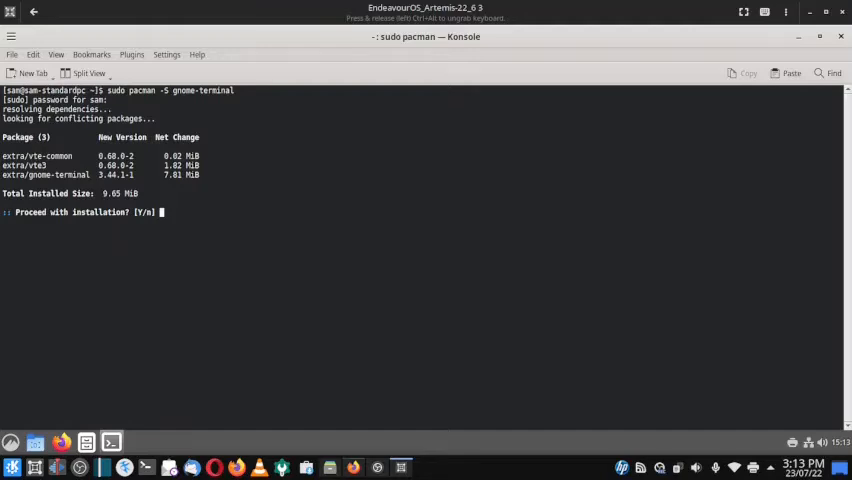
type("y")
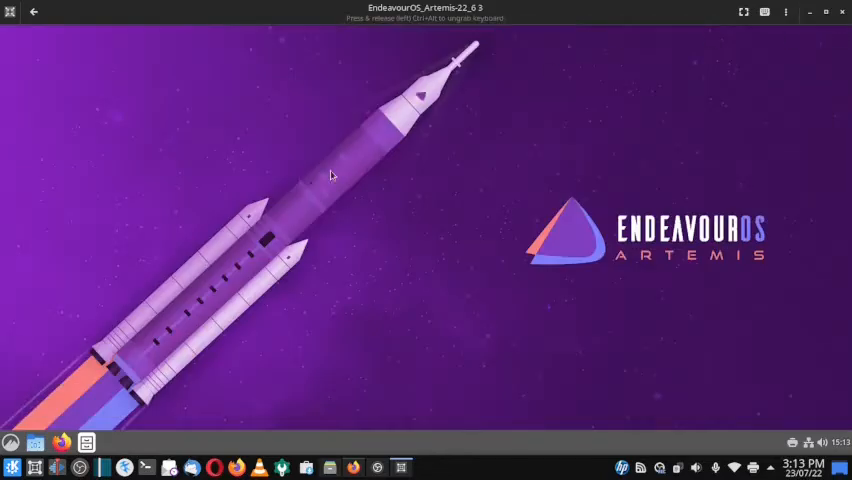
Step: Launch Terminal from the application menu by searching 'ter'
left_click(10, 442)
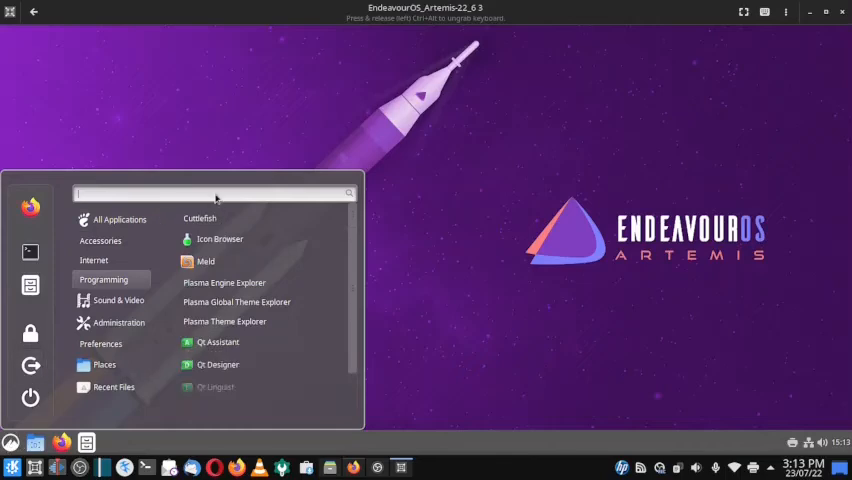
type("ter")
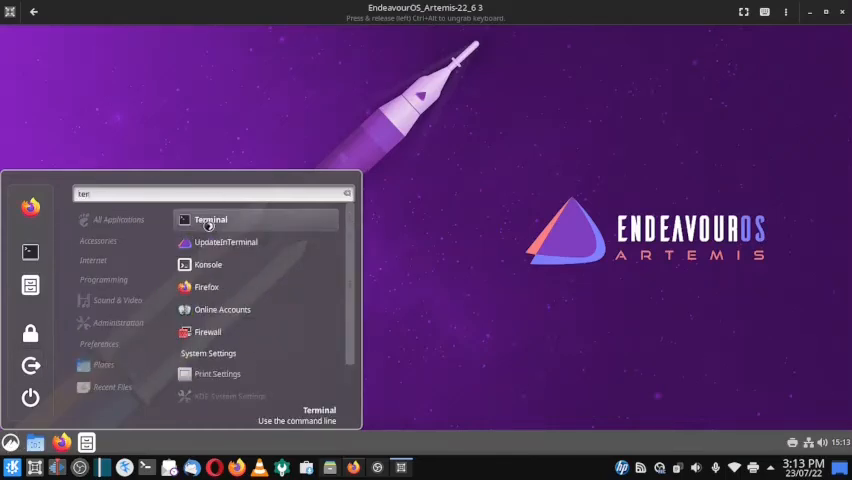
left_click(210, 220)
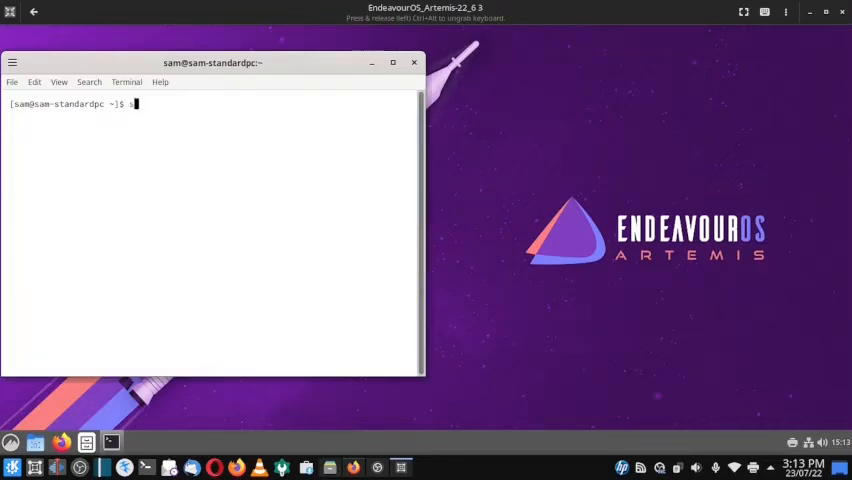
Step: Run sudo pacman -Rs plasma plasma-desktop and authorise it, failing with 'target not found: plasma'
type("sudo")
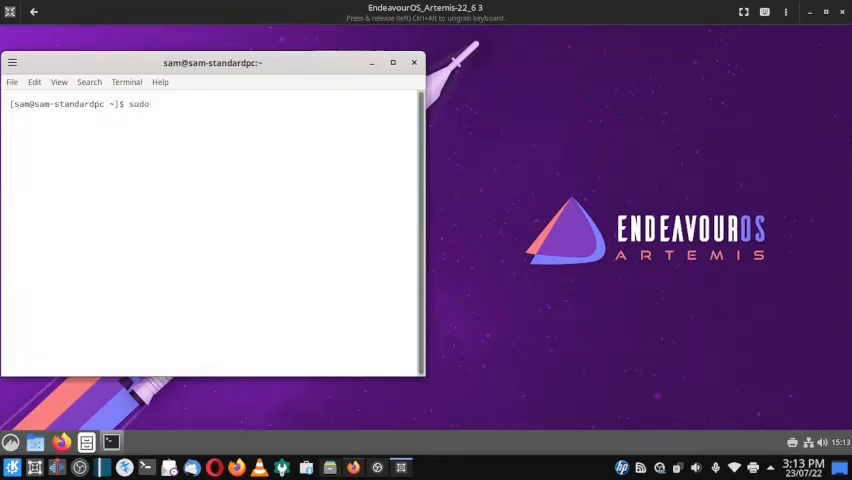
type("pacman")
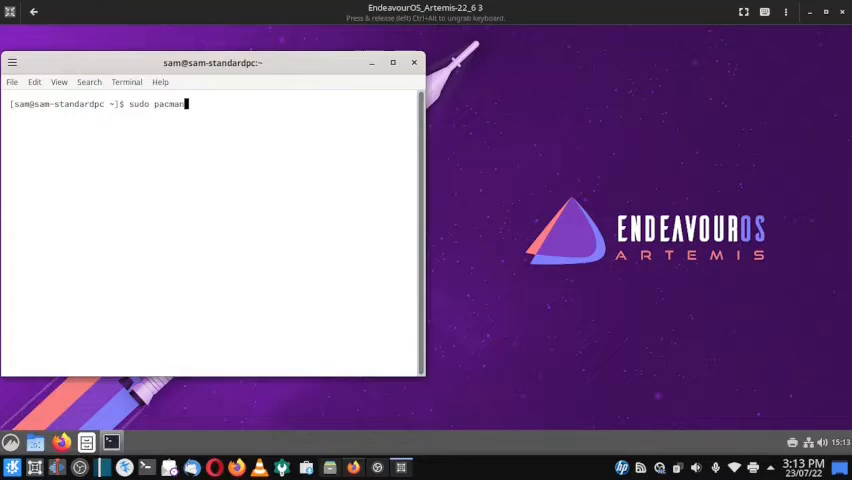
type("-Rs")
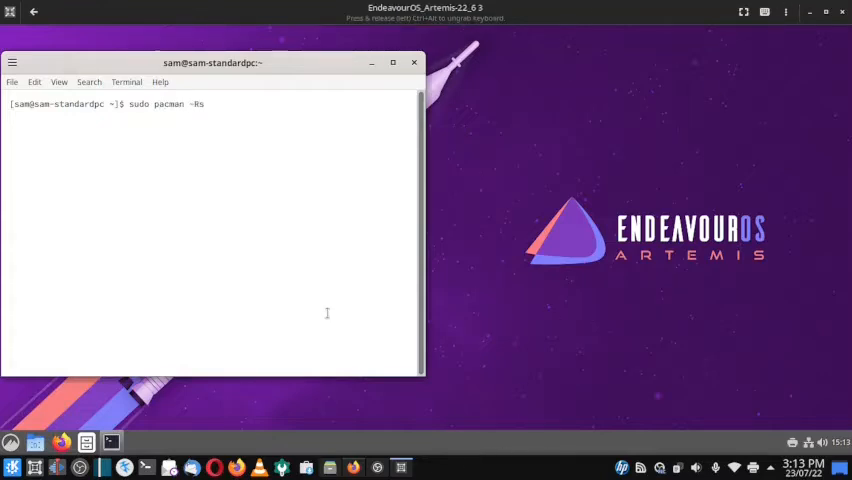
type("kd")
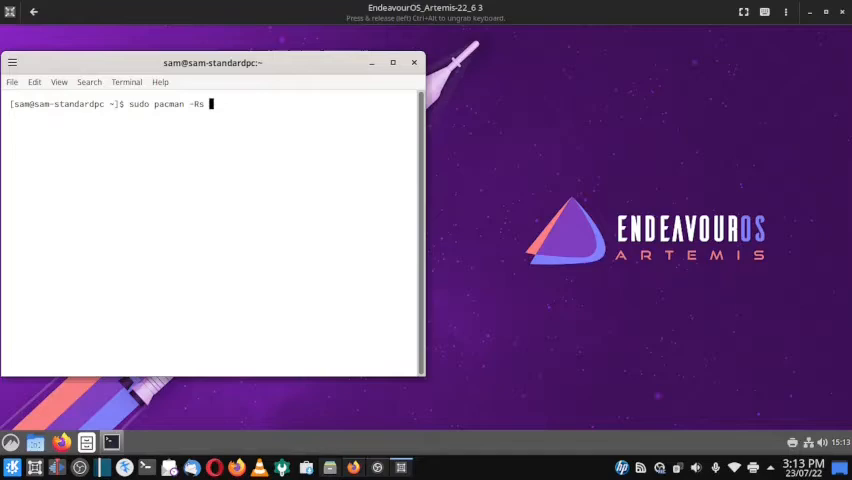
type("pla")
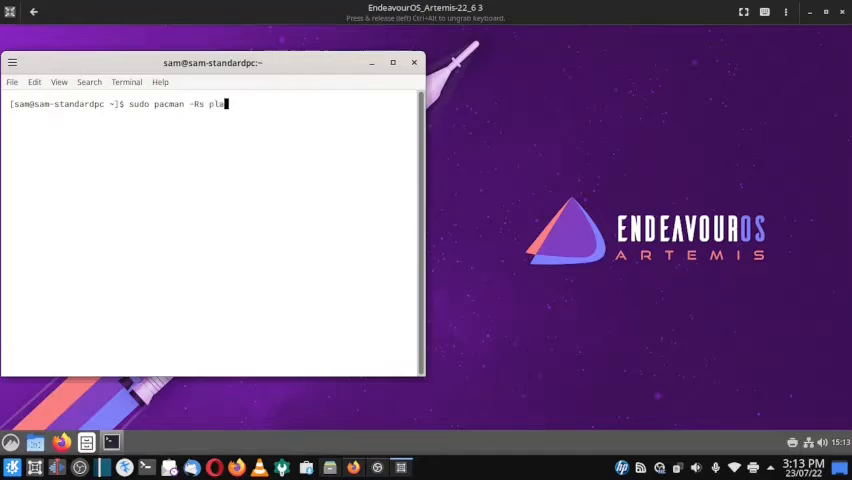
type("m")
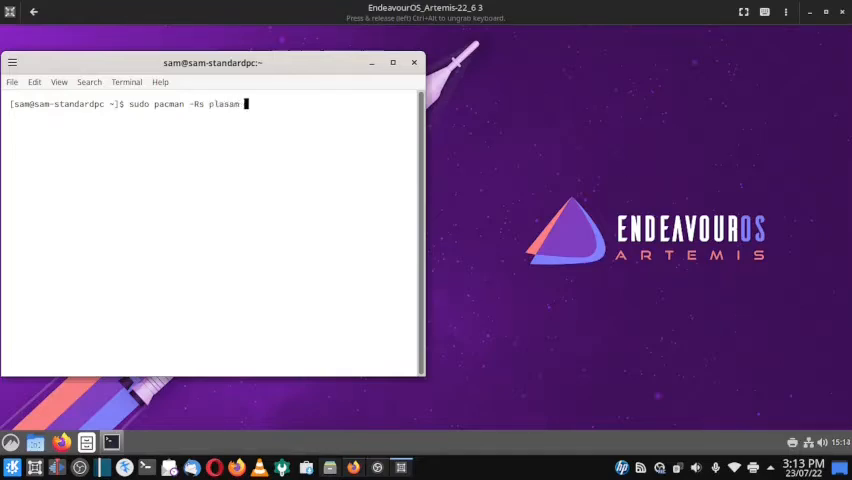
type("plasma")
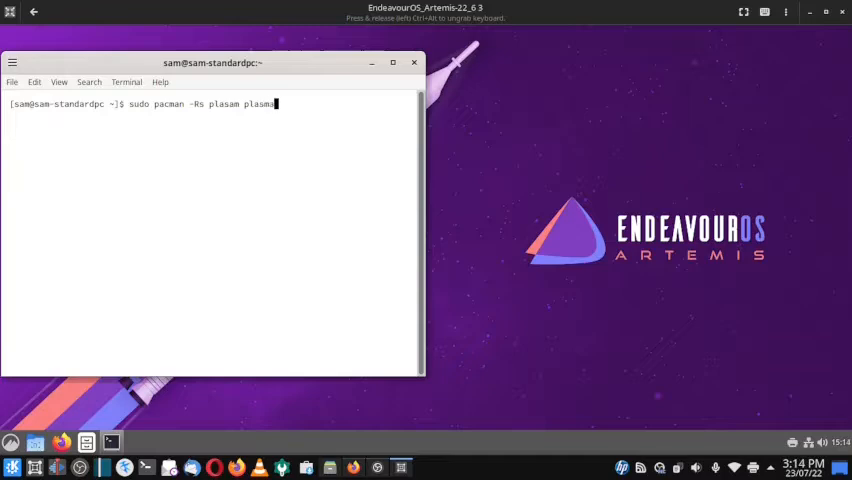
type("-desktop")
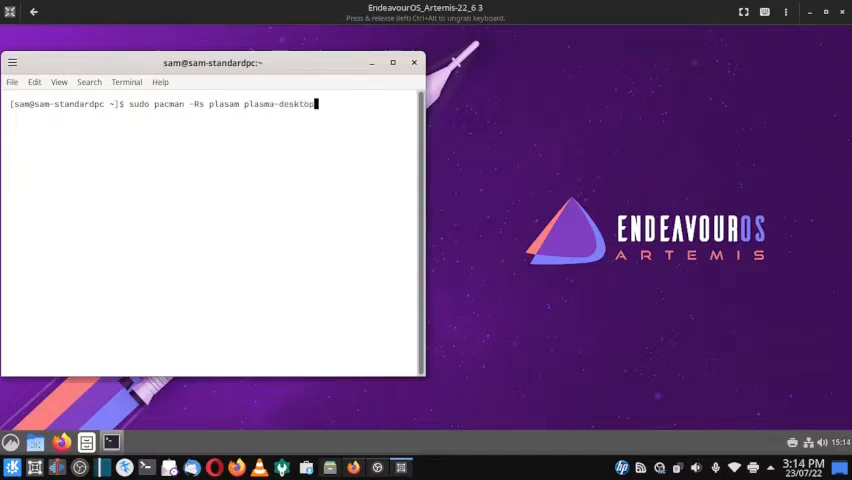
key("Return")
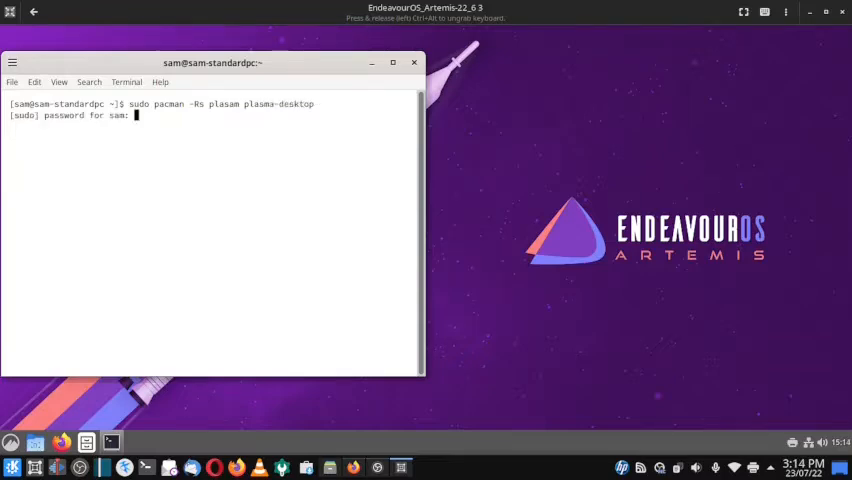
key("Return")
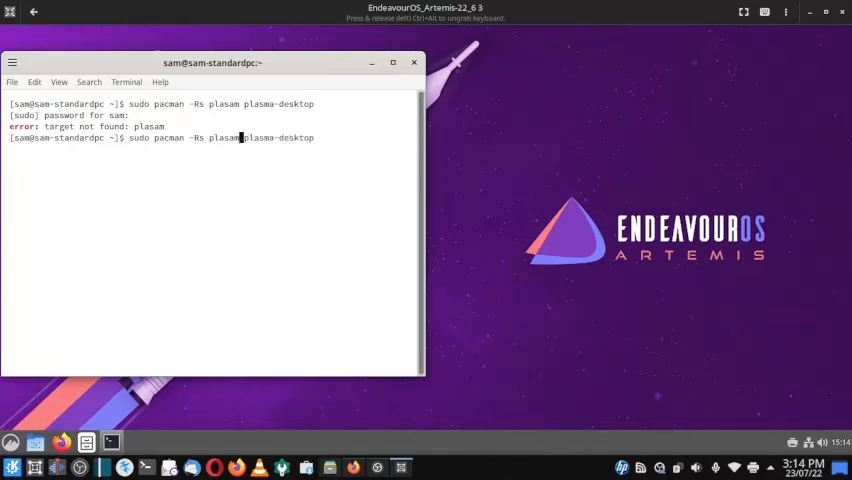
Step: Recall the command and correct it to remove plasma-desktop only
key("BackSpace")
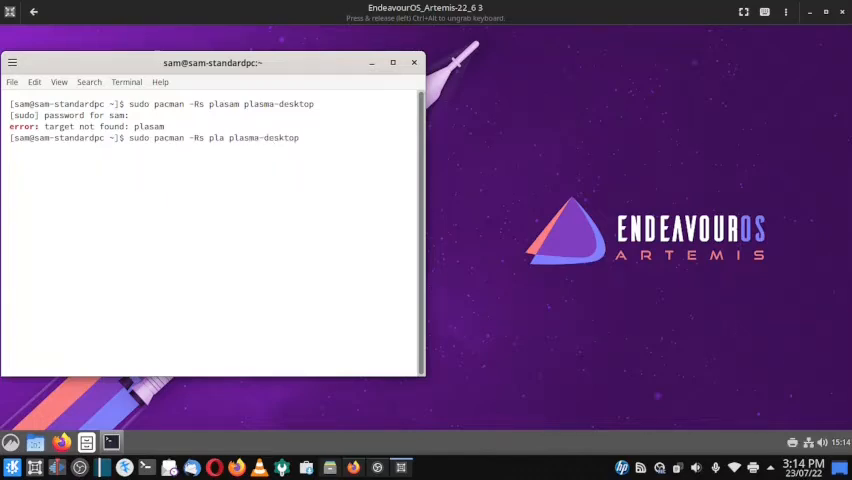
type("sma")
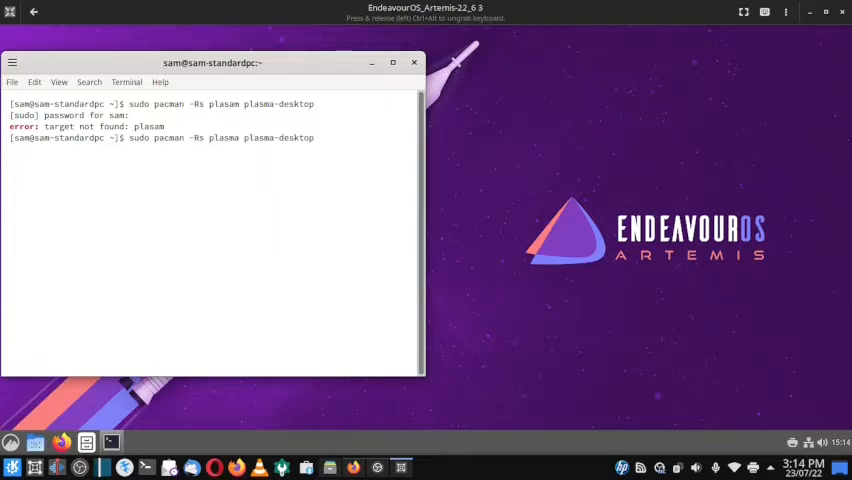
key("Return")
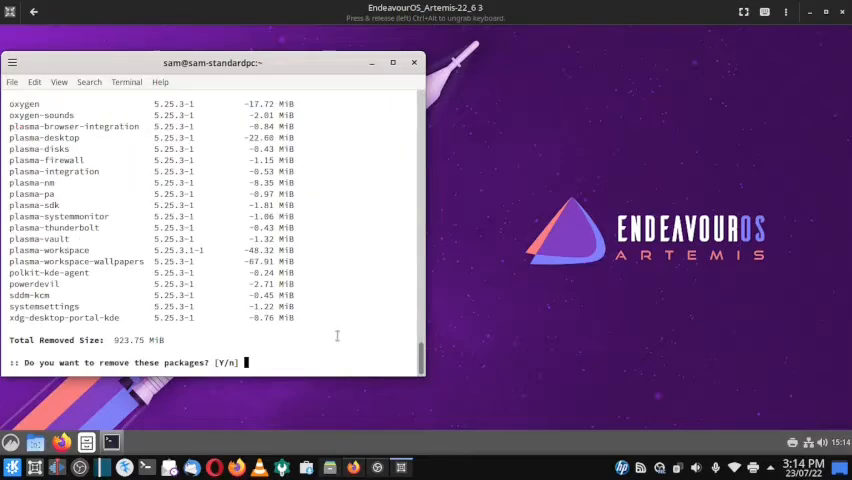
scroll("up", 3)
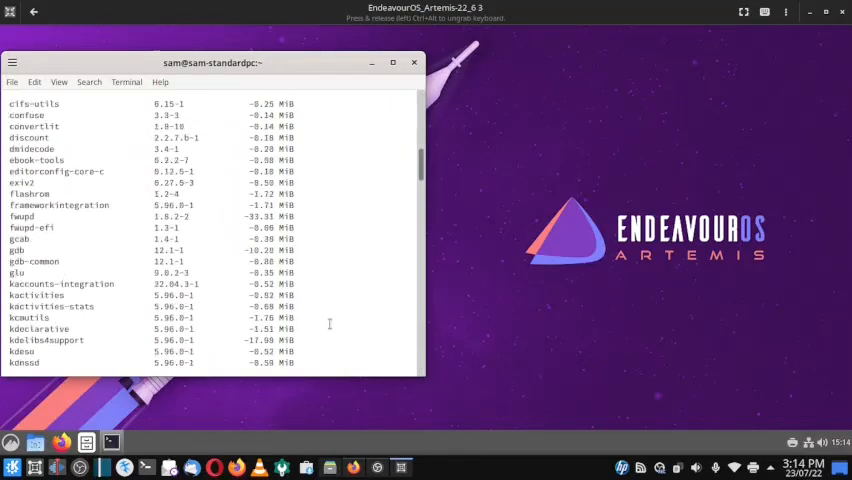
scroll("up", 3)
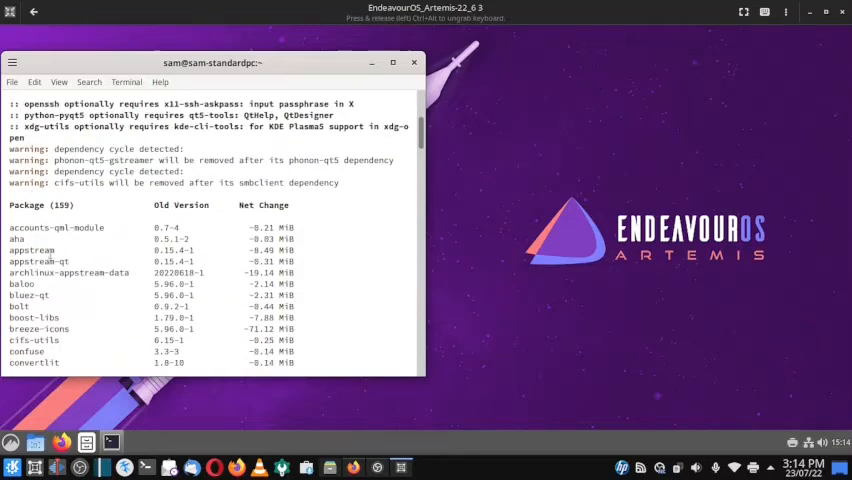
scroll("down", 3)
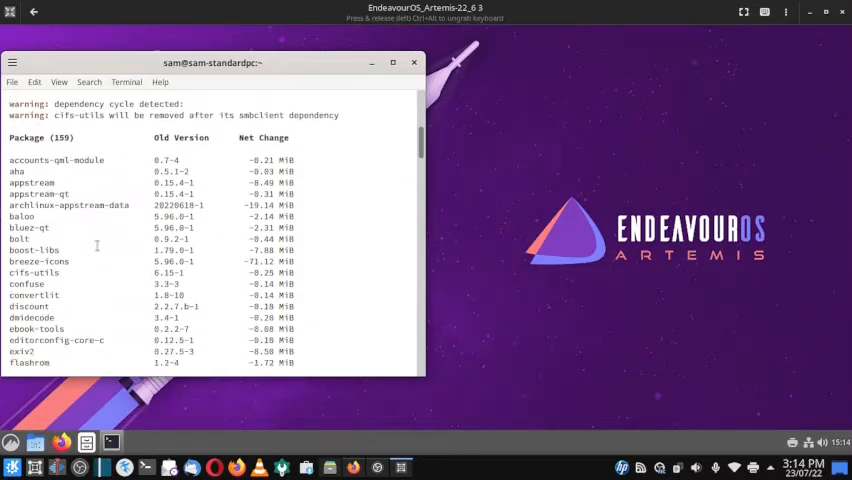
scroll("down", 3)
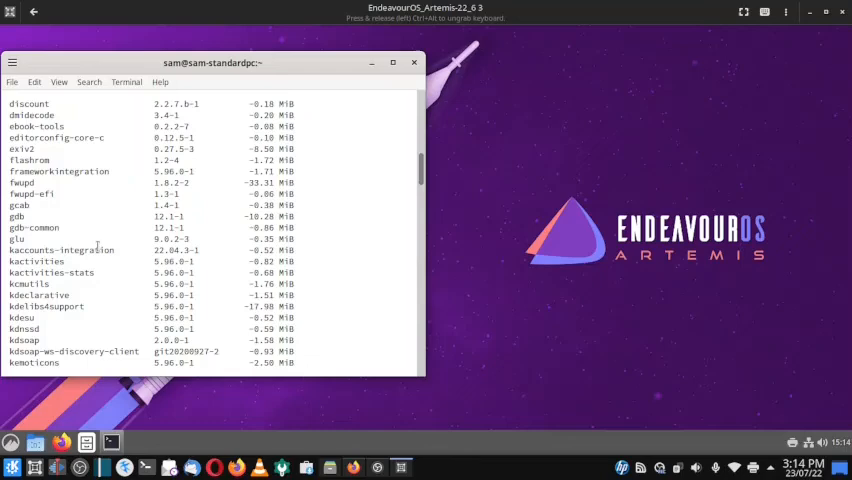
scroll("down", 3)
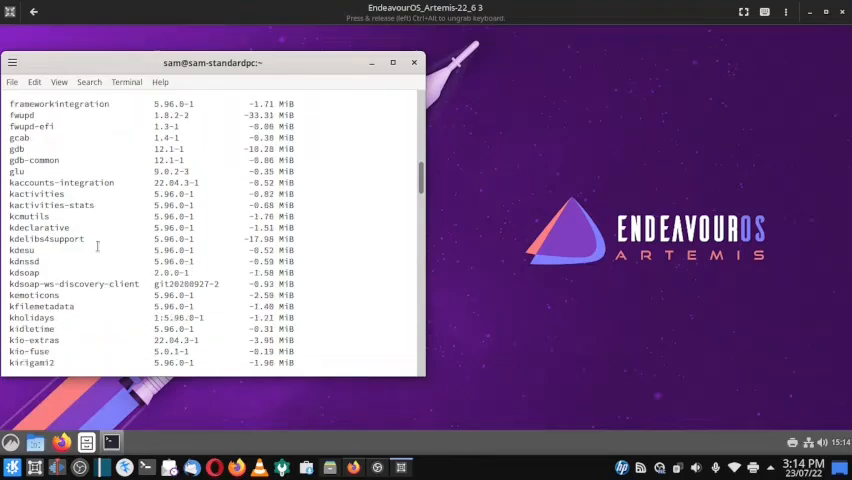
scroll("down", 3)
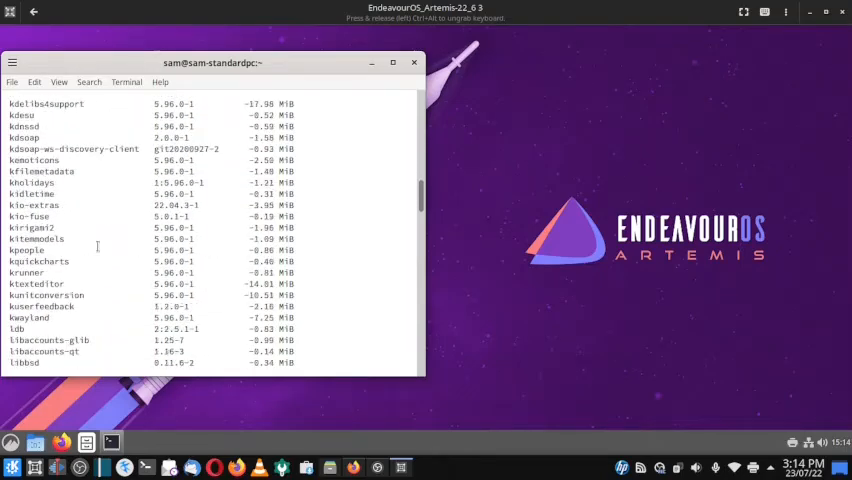
scroll("down", 3)
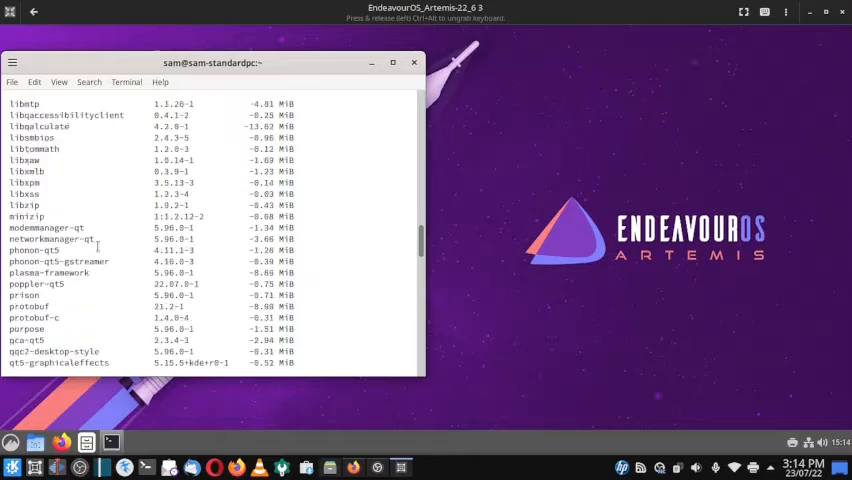
scroll("down", 3)
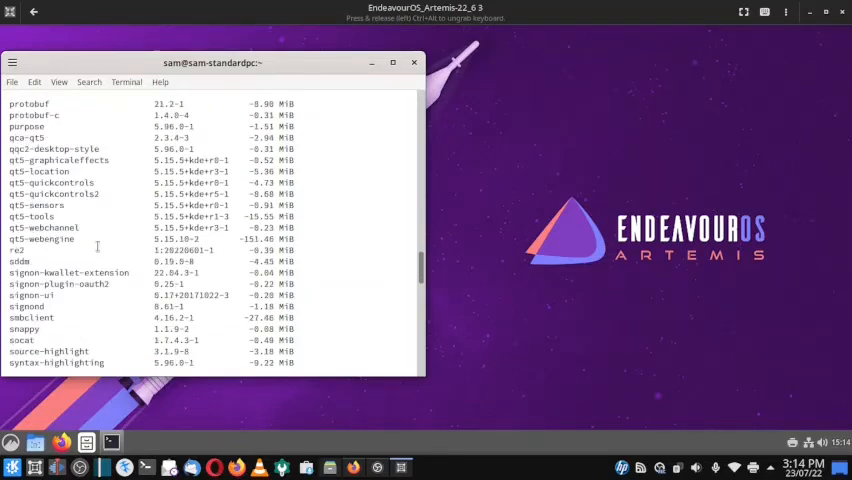
scroll("down", 3)
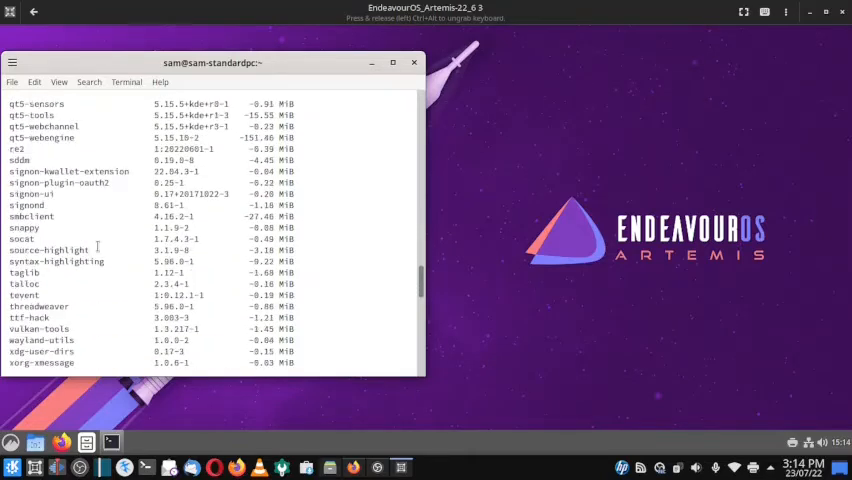
scroll("down", 3)
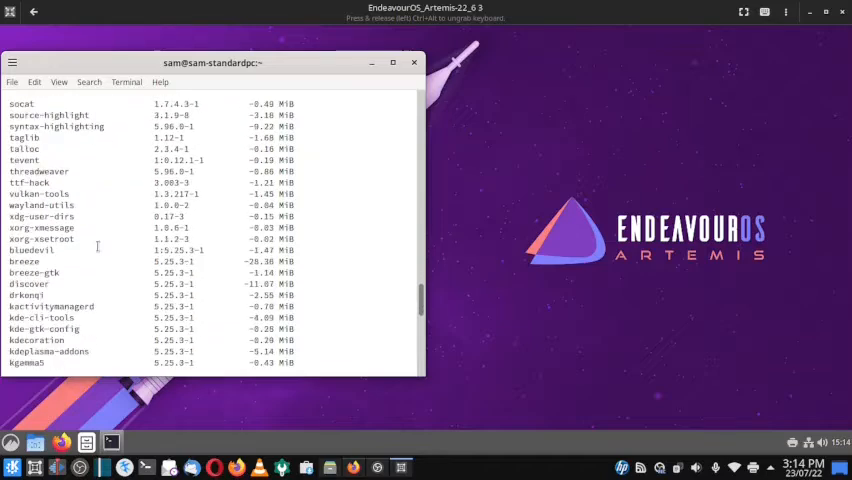
scroll("down", 3)
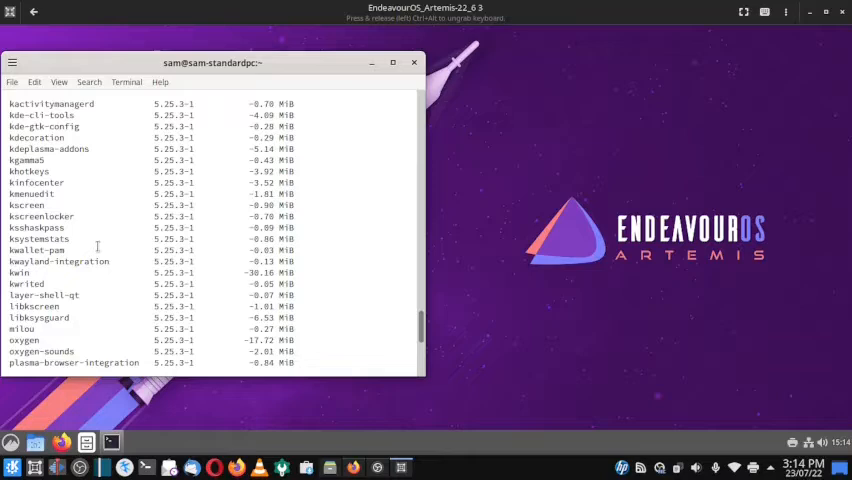
scroll("down", 3)
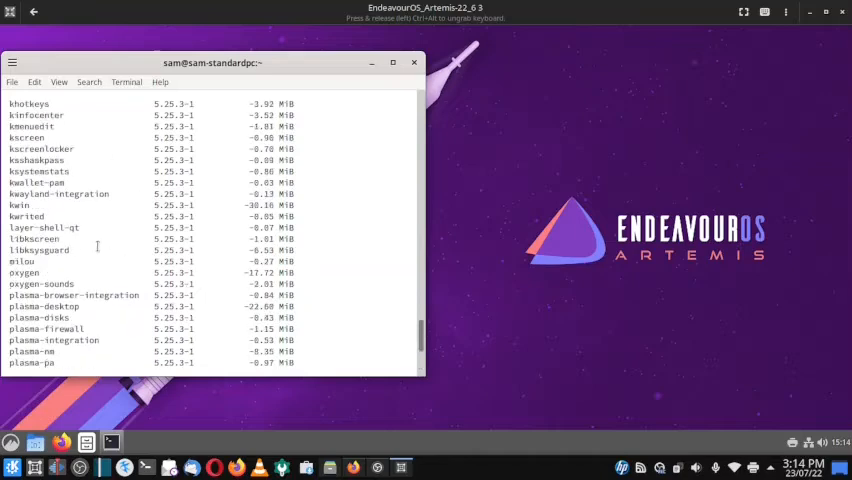
scroll("up", 3)
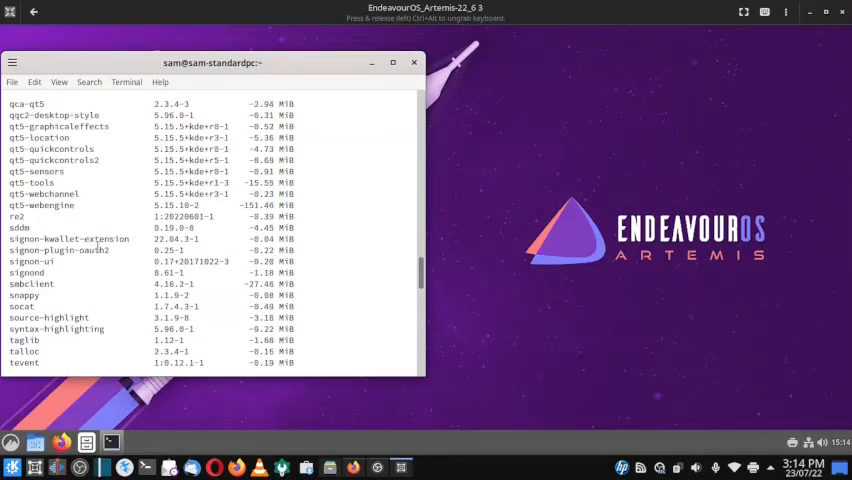
scroll("up", 3)
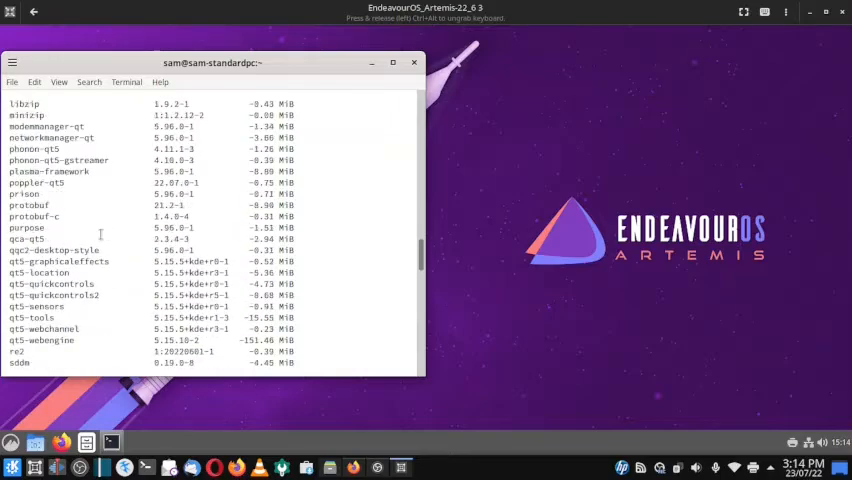
scroll("up", 3)
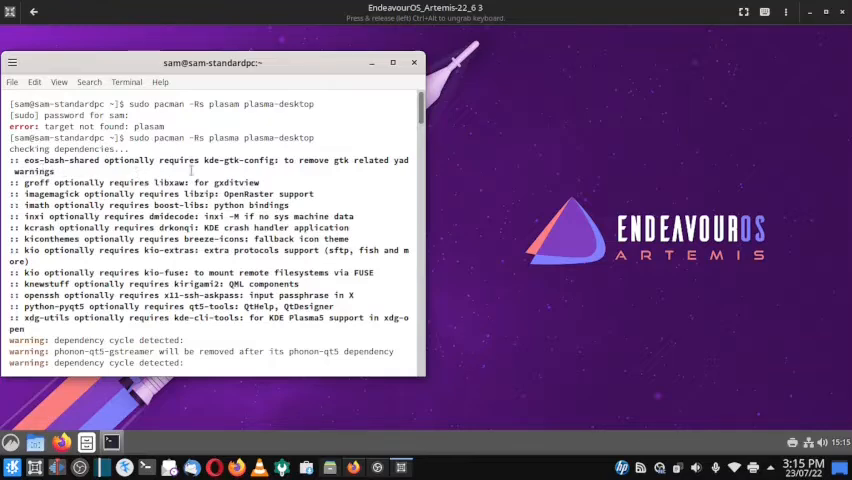
mouse_move(370, 172)
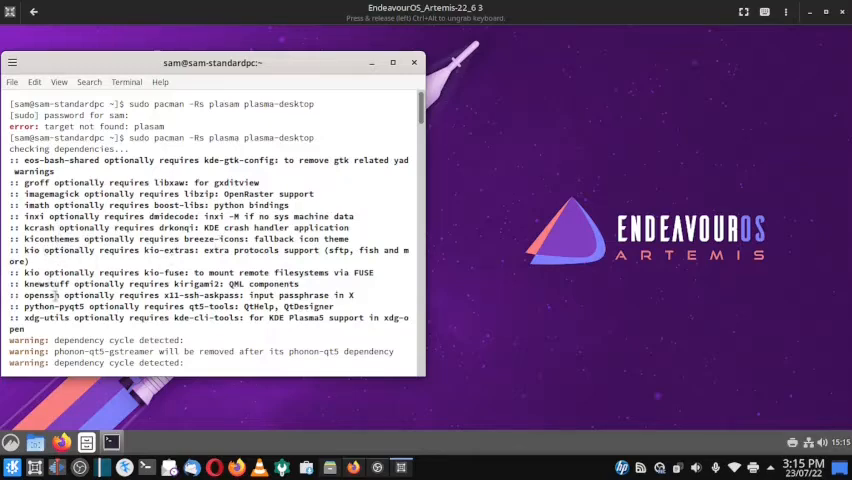
scroll("down", 3)
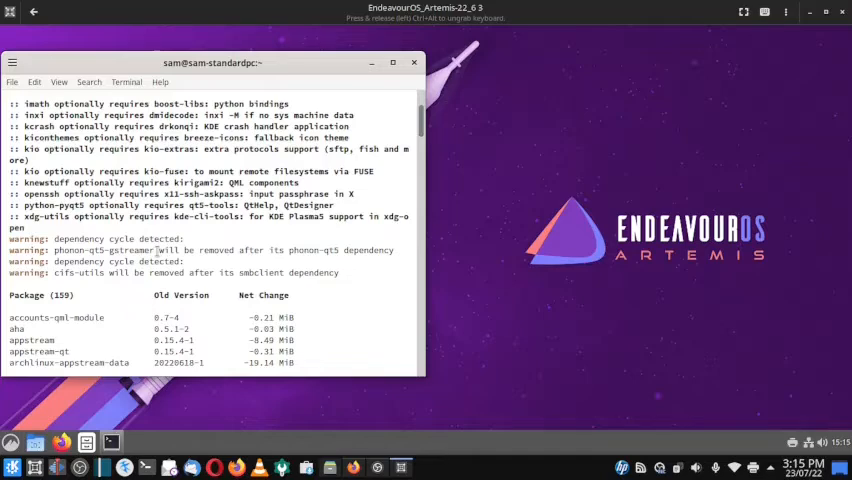
double_click(124, 250)
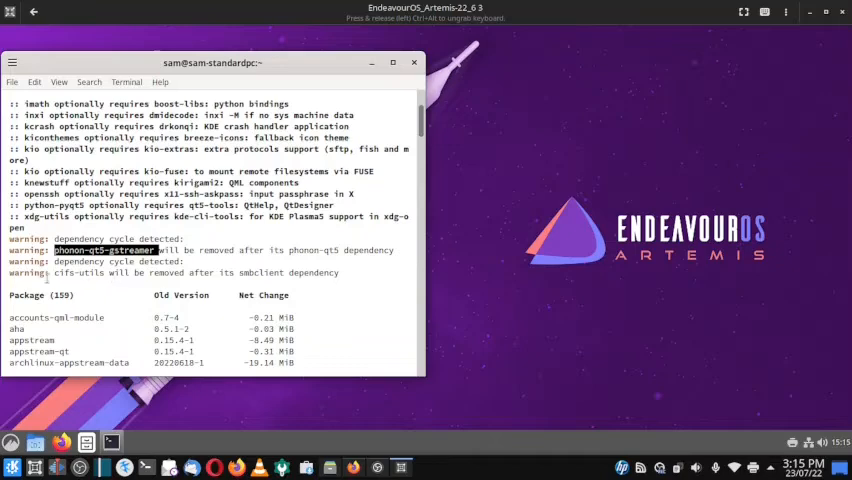
mouse_move(88, 280)
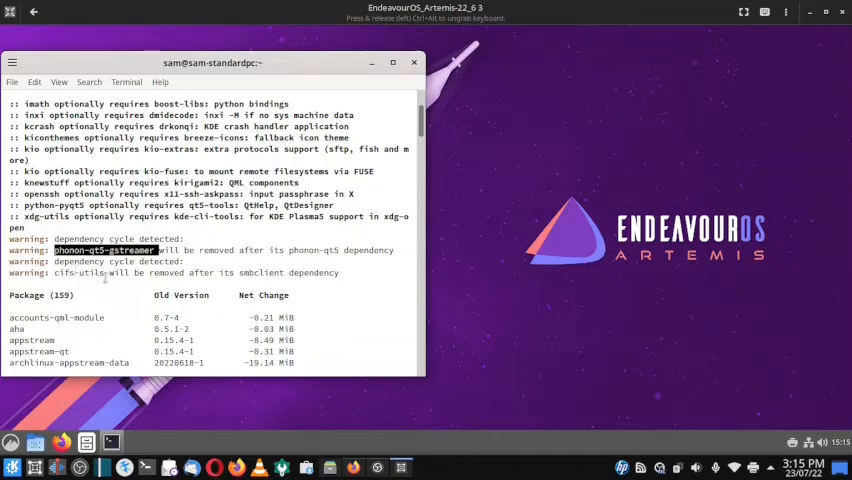
mouse_move(112, 284)
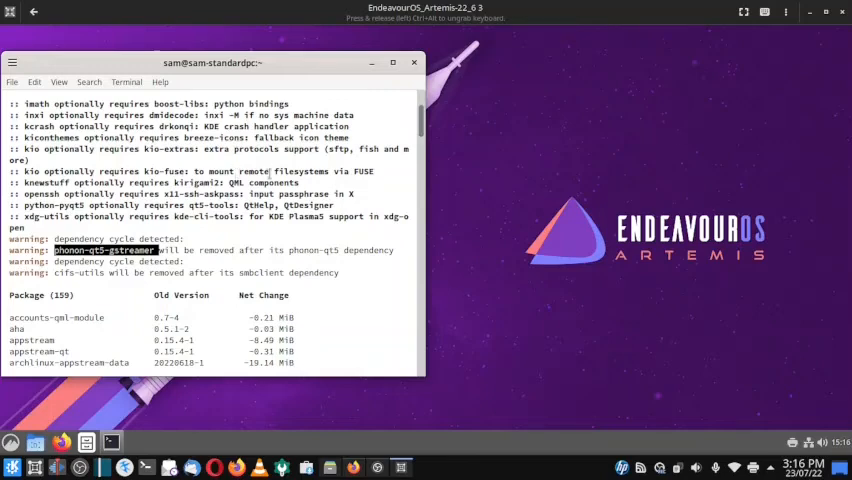
Step: Confirm the 159-package Plasma removal, let the hooks finish, and close the terminal
scroll("down", 3)
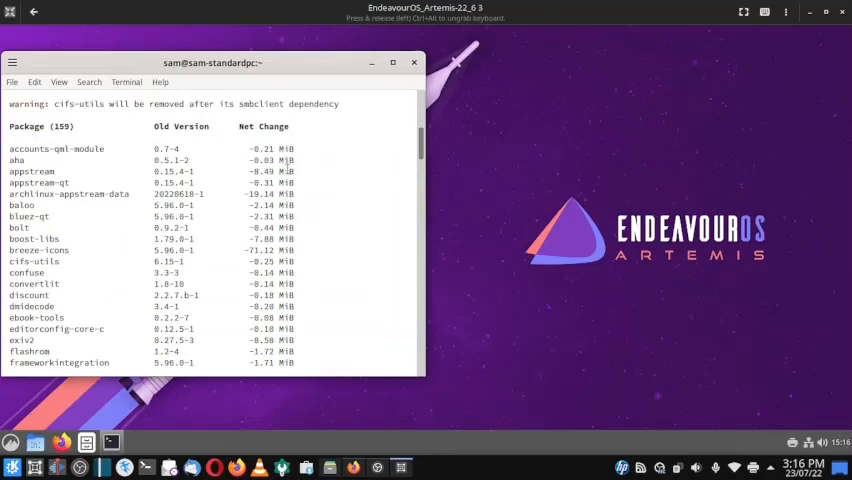
scroll("down", 3)
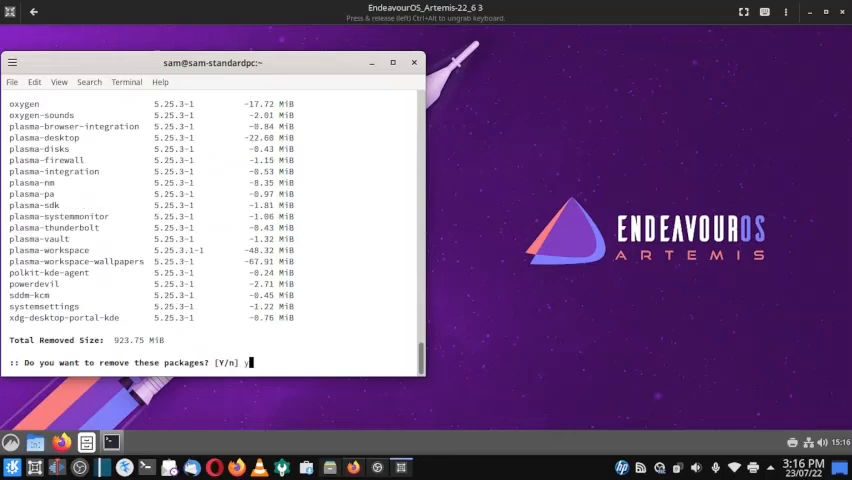
key("Return")
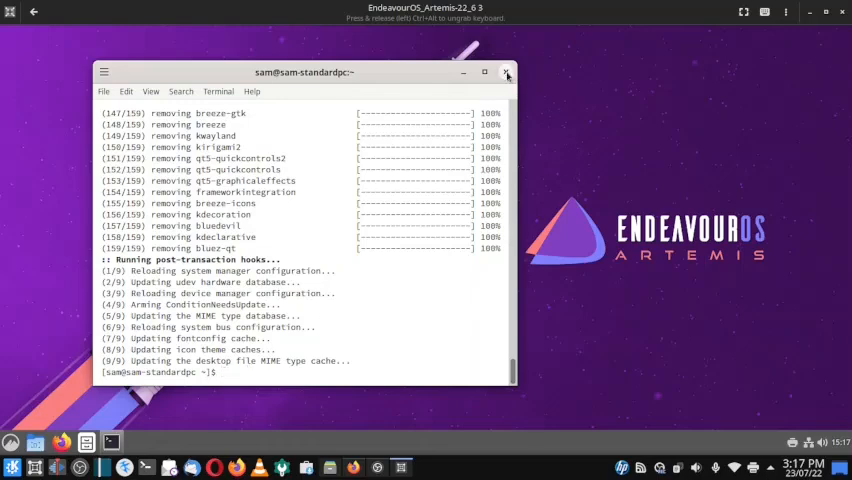
left_click(508, 72)
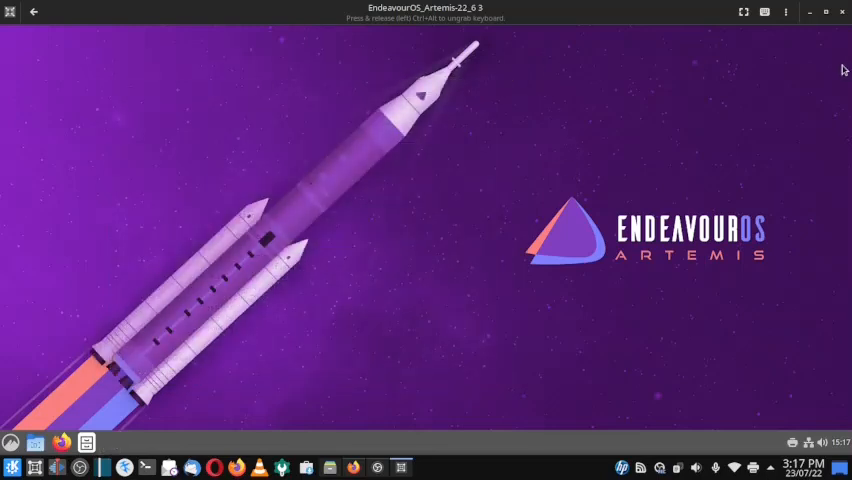